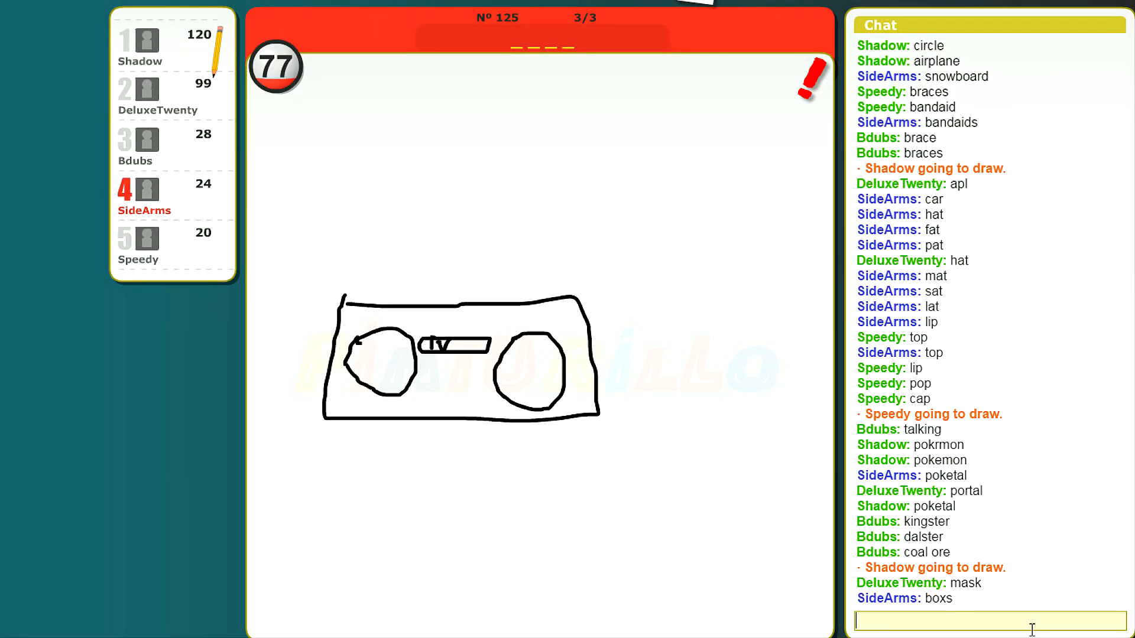
Step: Post chat guesses for the boombox sketch, including boxs and music
text(st)
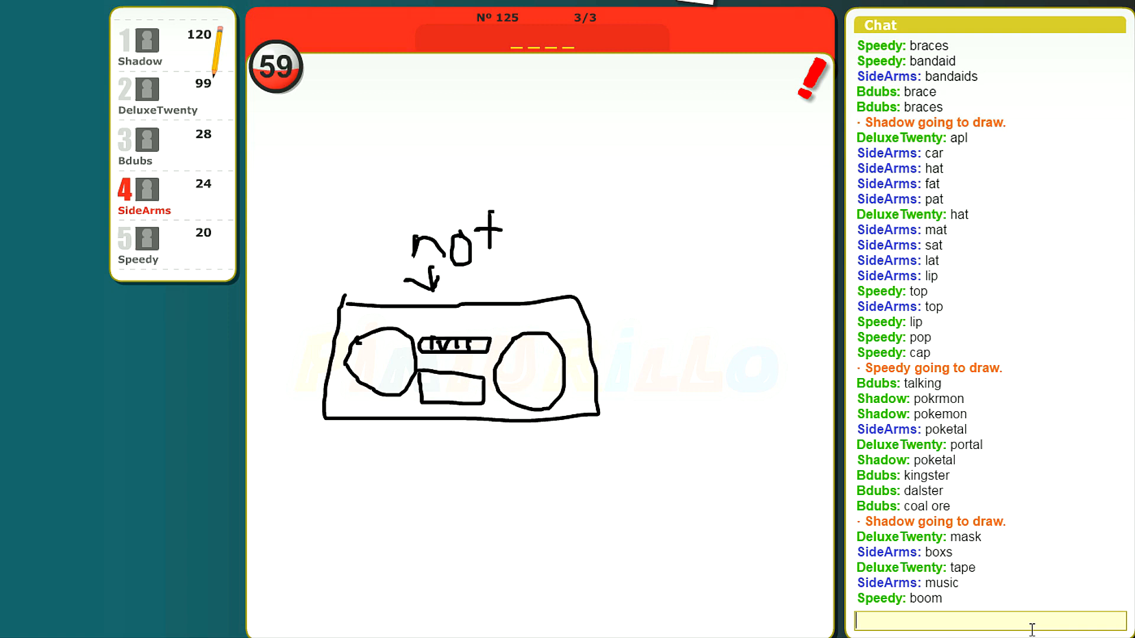
text(so)
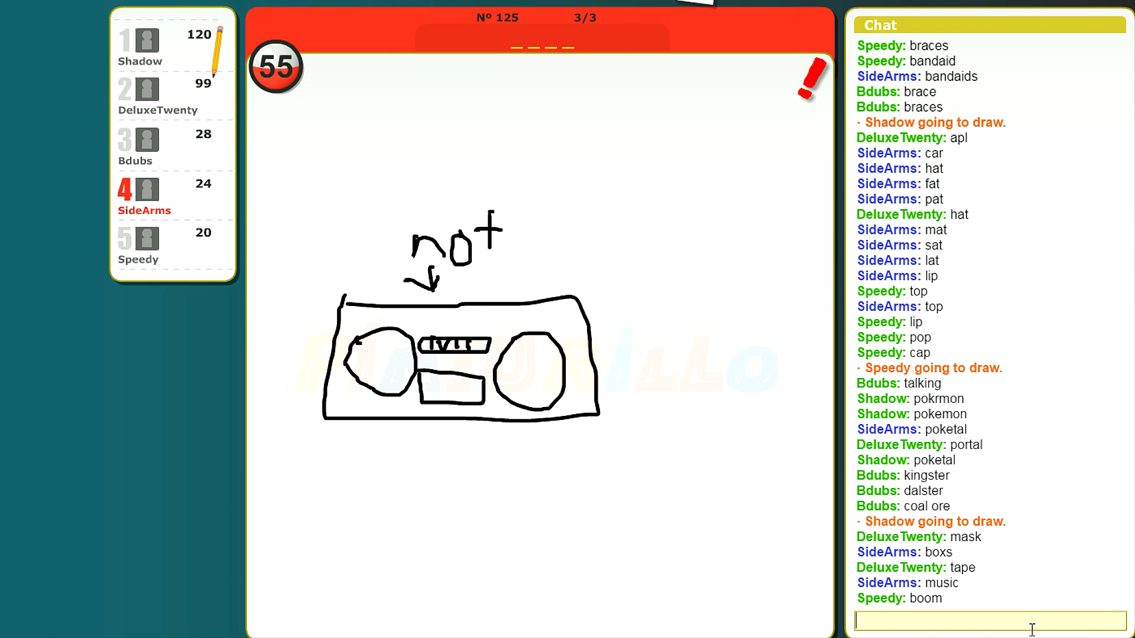
text(m)
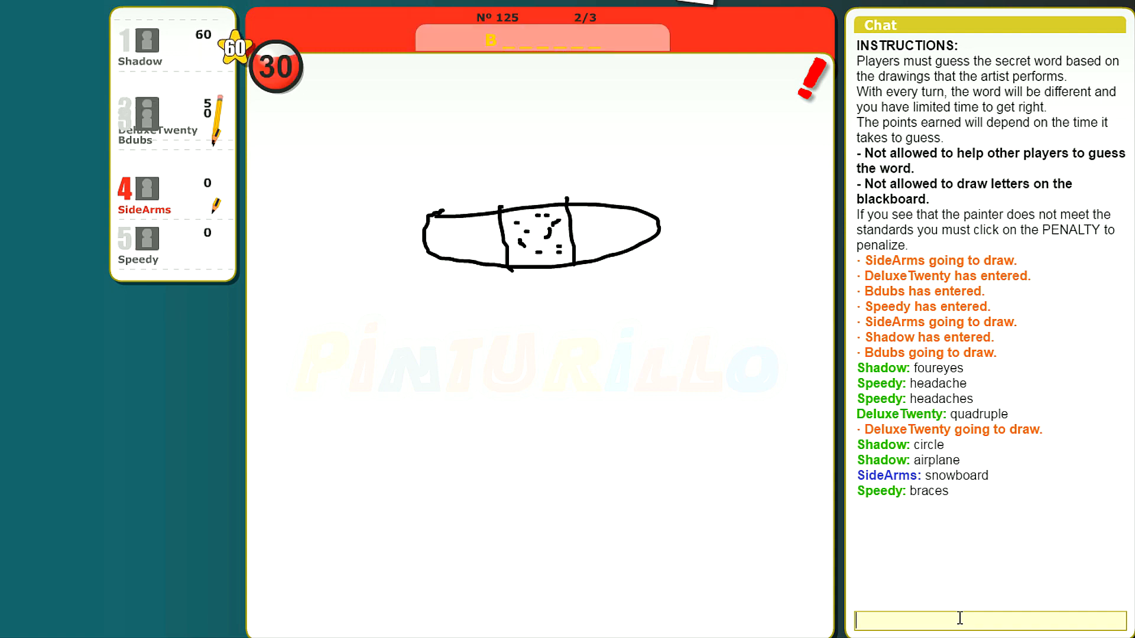
Step: Send bandaid-style guesses for the bandage sketch and skateboard for the board rider
text(b)
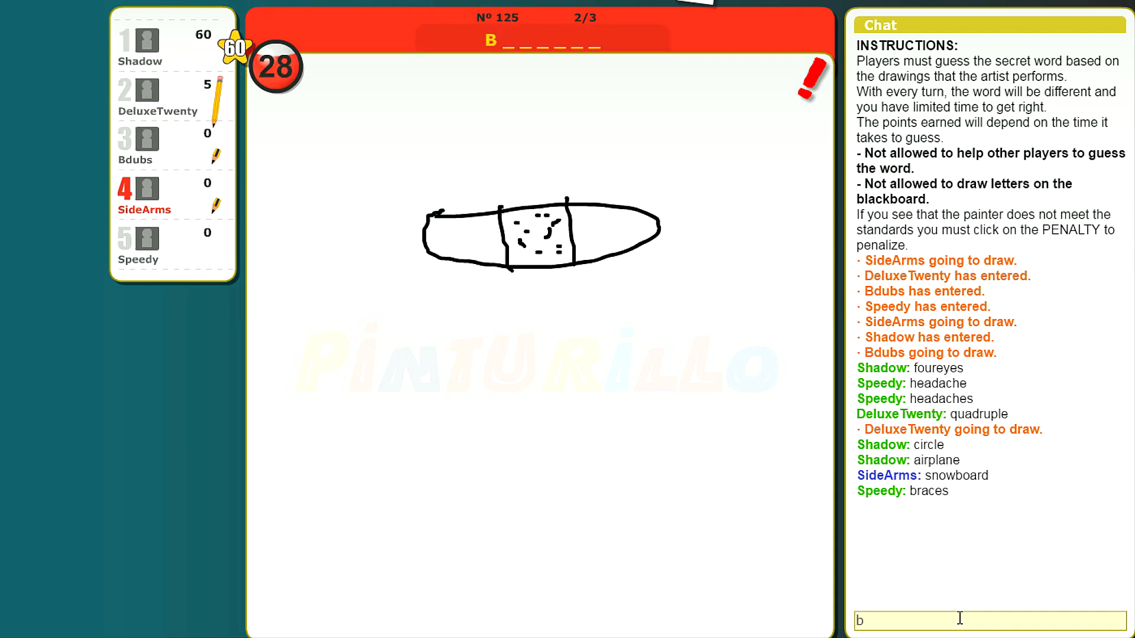
text(rad)
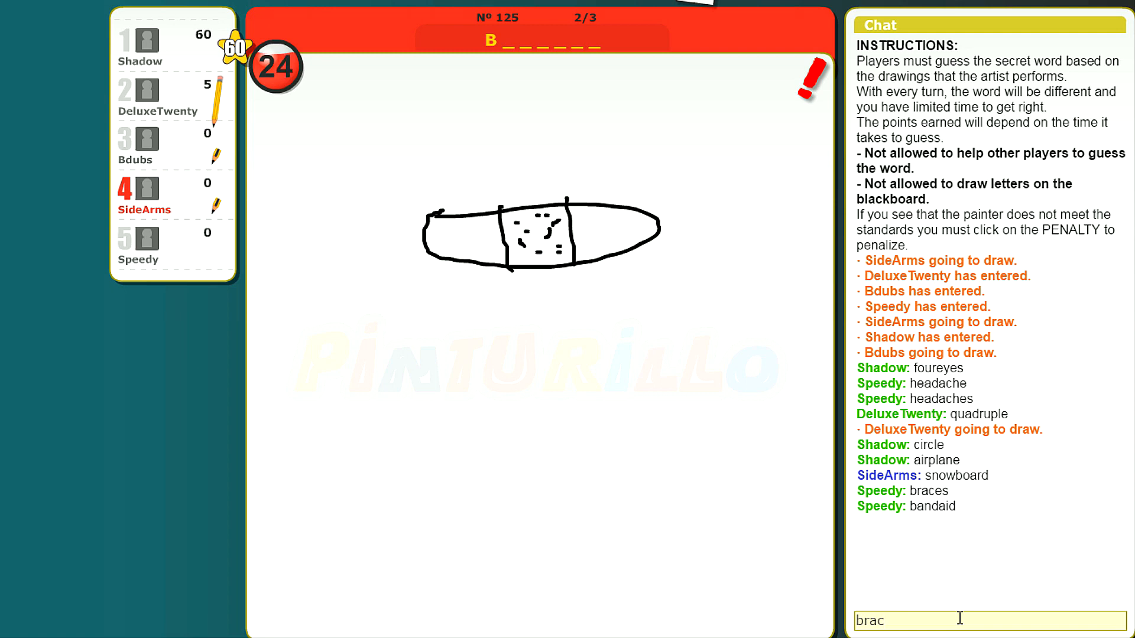
key(enter)
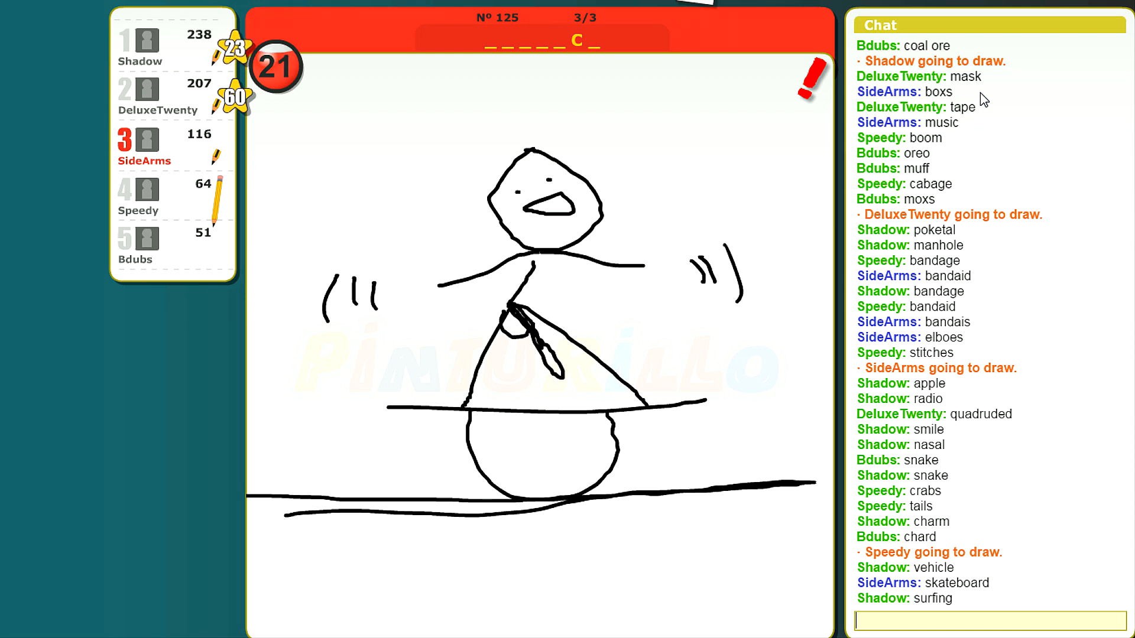
text(ba)
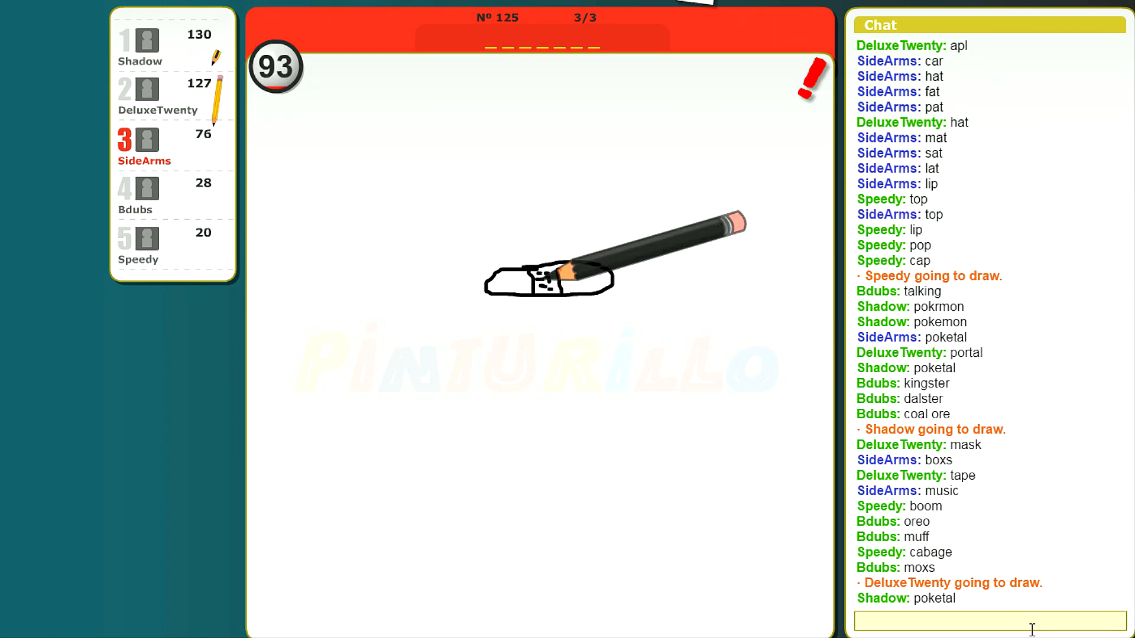
Step: Send guesses bandaid, bandais and elboes in chat for the bandaged-arm sketch
text(bandai)
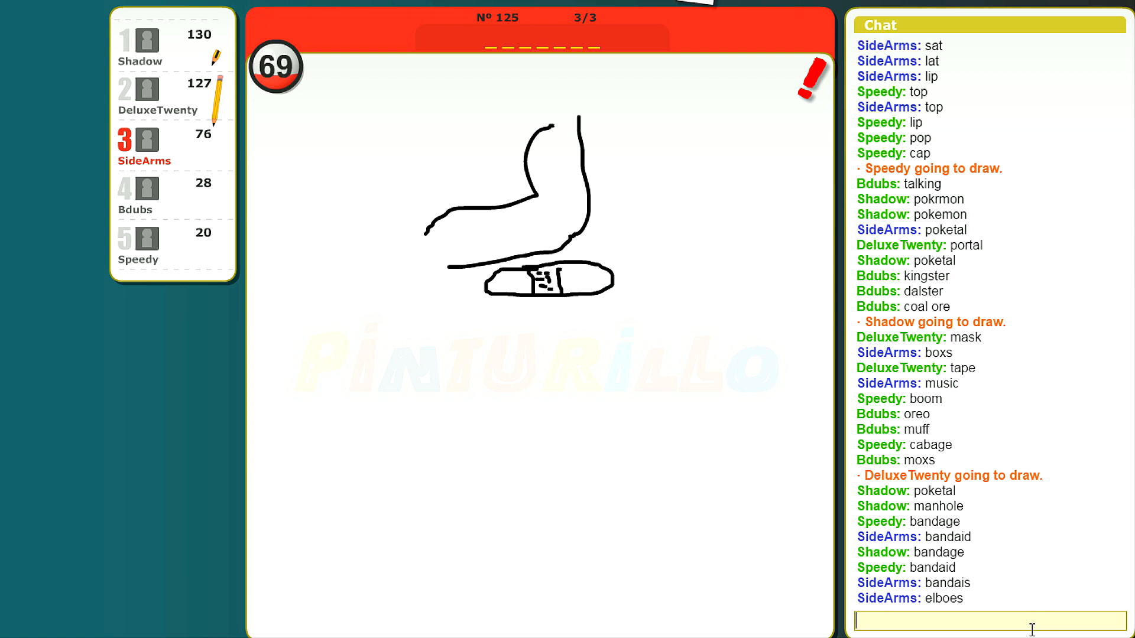
text(blee)
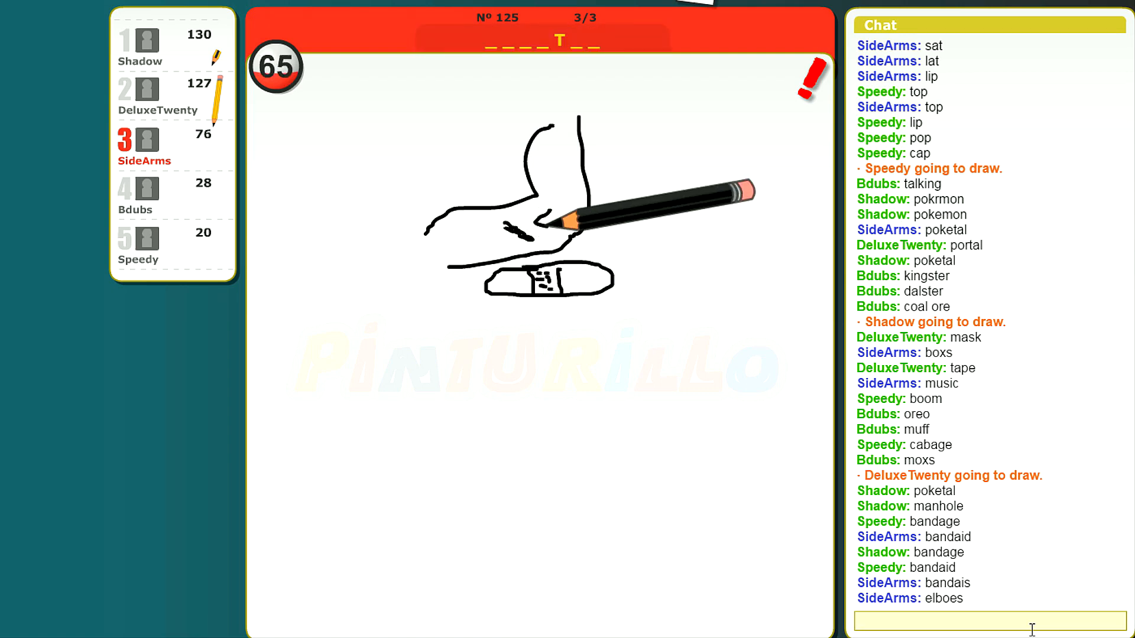
text(so)
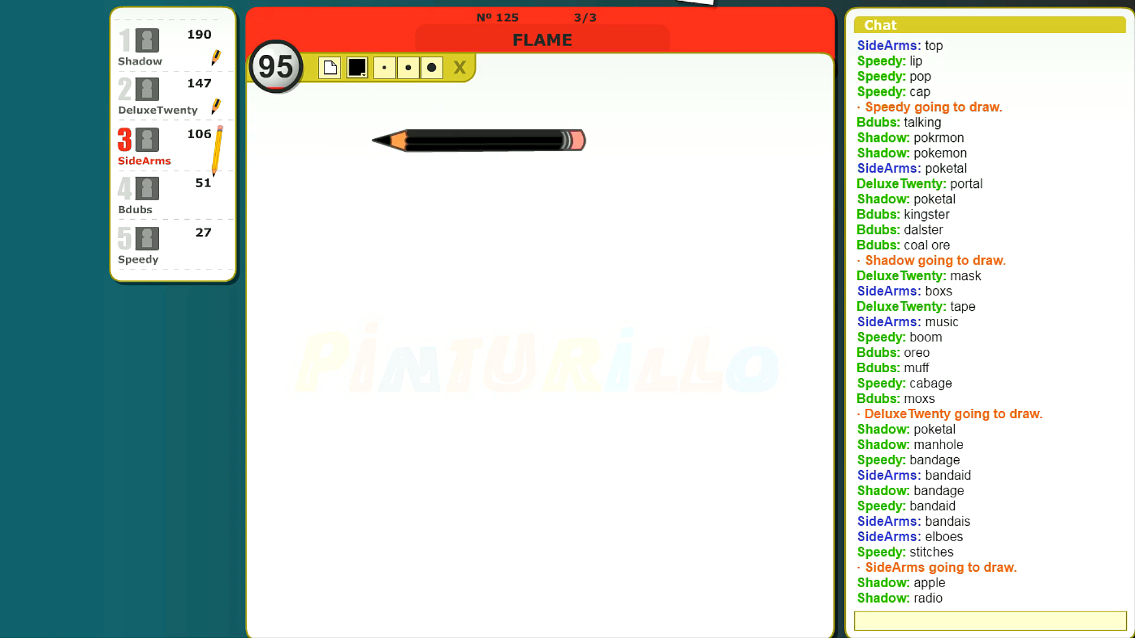
Step: Sketch a quick face on the blank canvas, then bring up the colour palette
drag(370, 128, 456, 190)
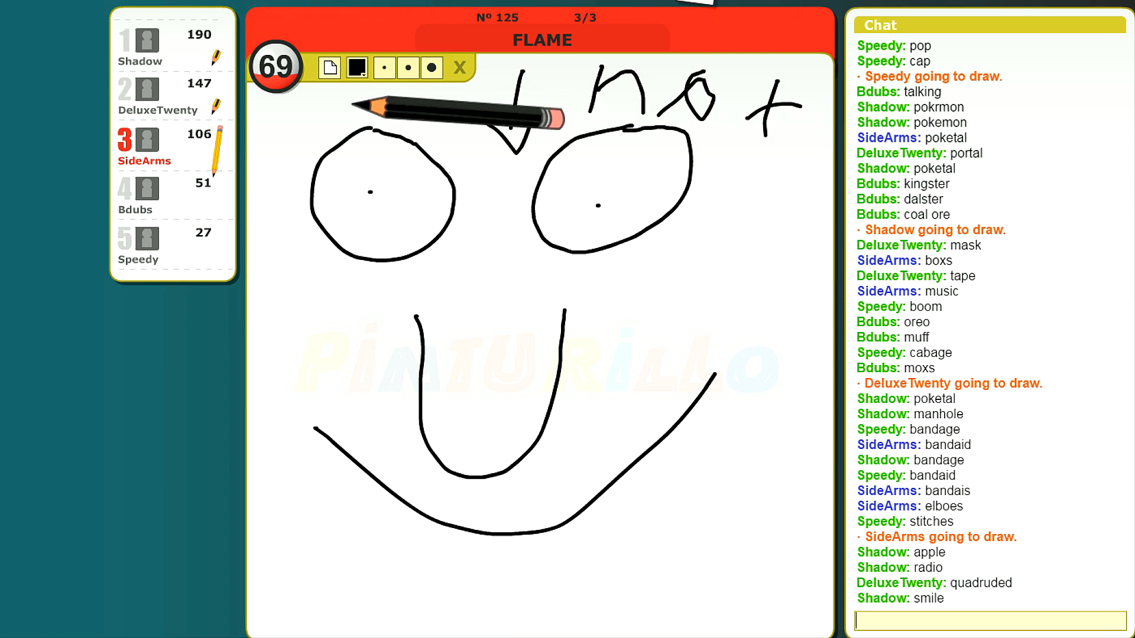
click(357, 67)
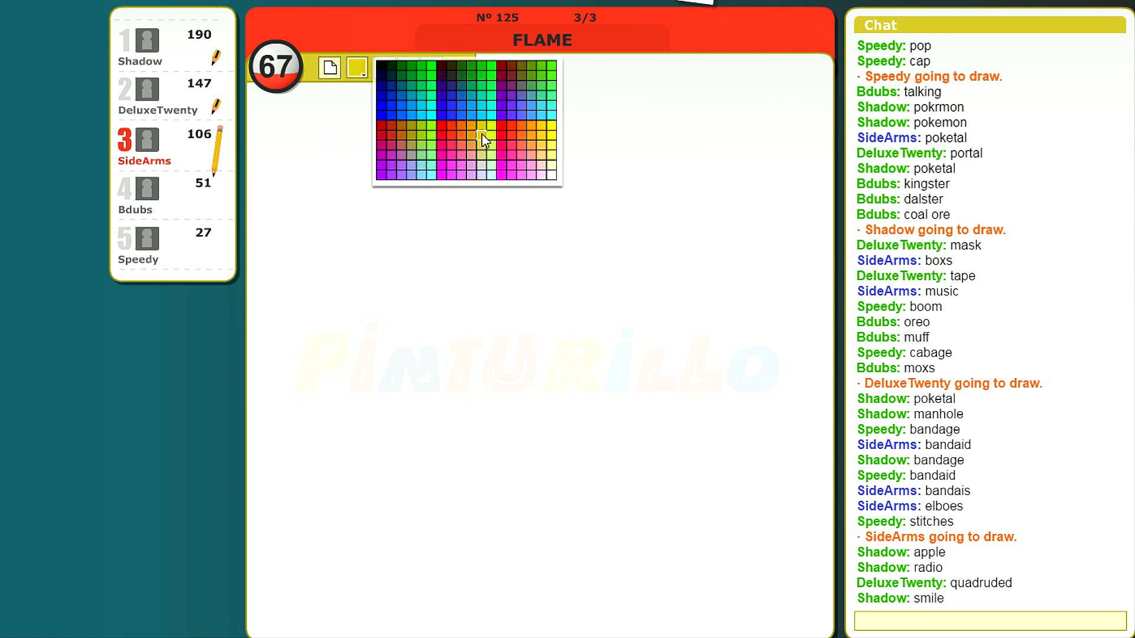
Step: Draw Charmander in orange, then add red flame marks to its tail
click(483, 140)
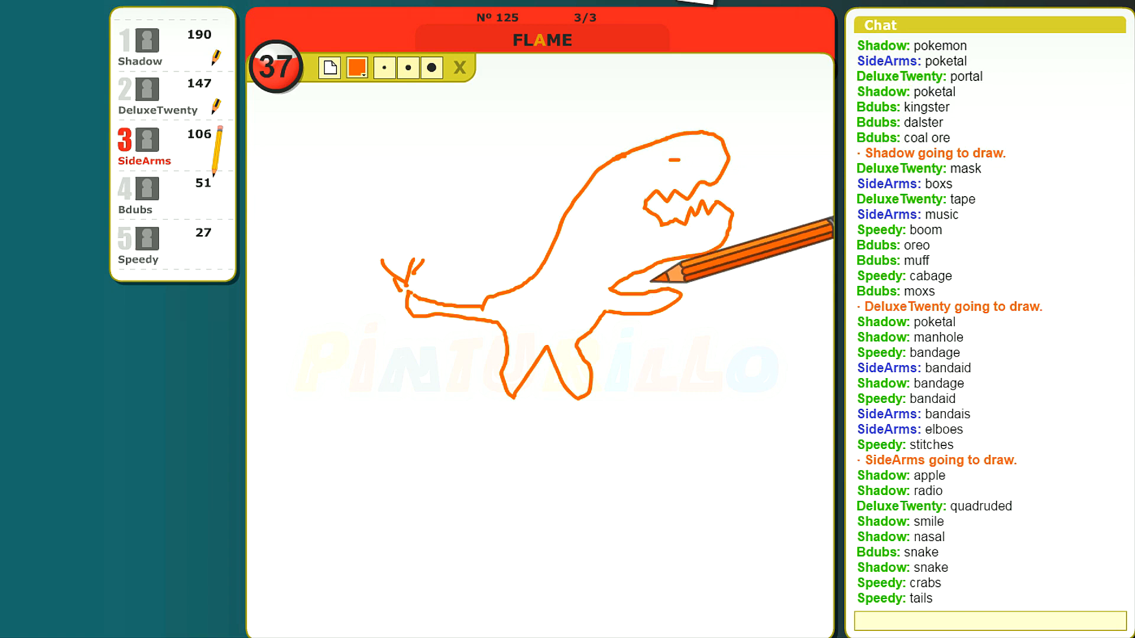
click(356, 67)
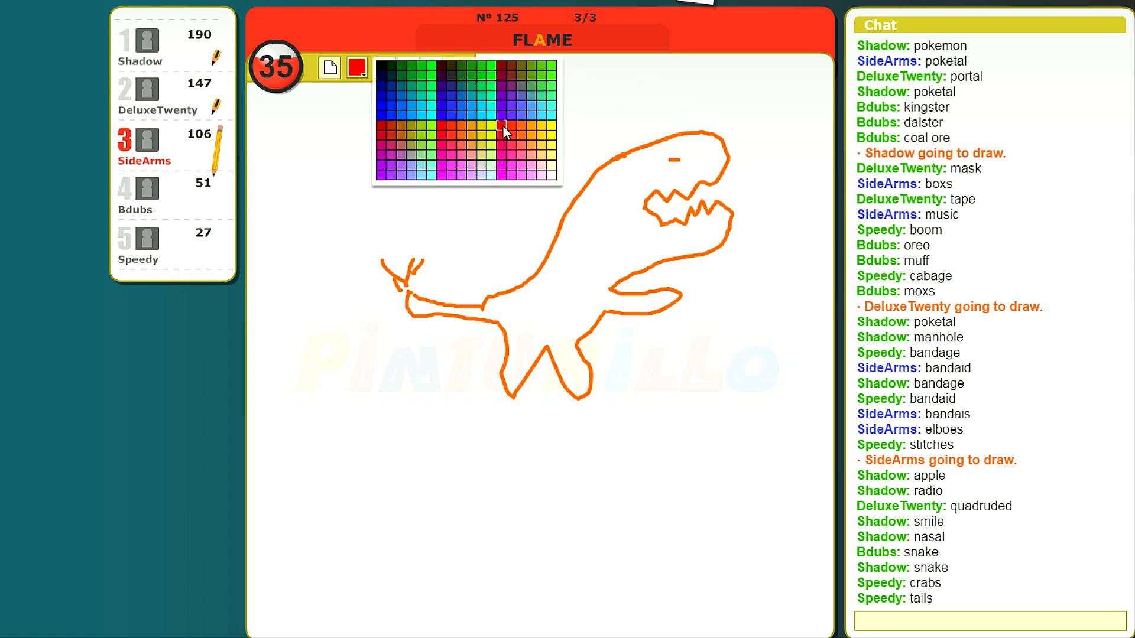
click(505, 131)
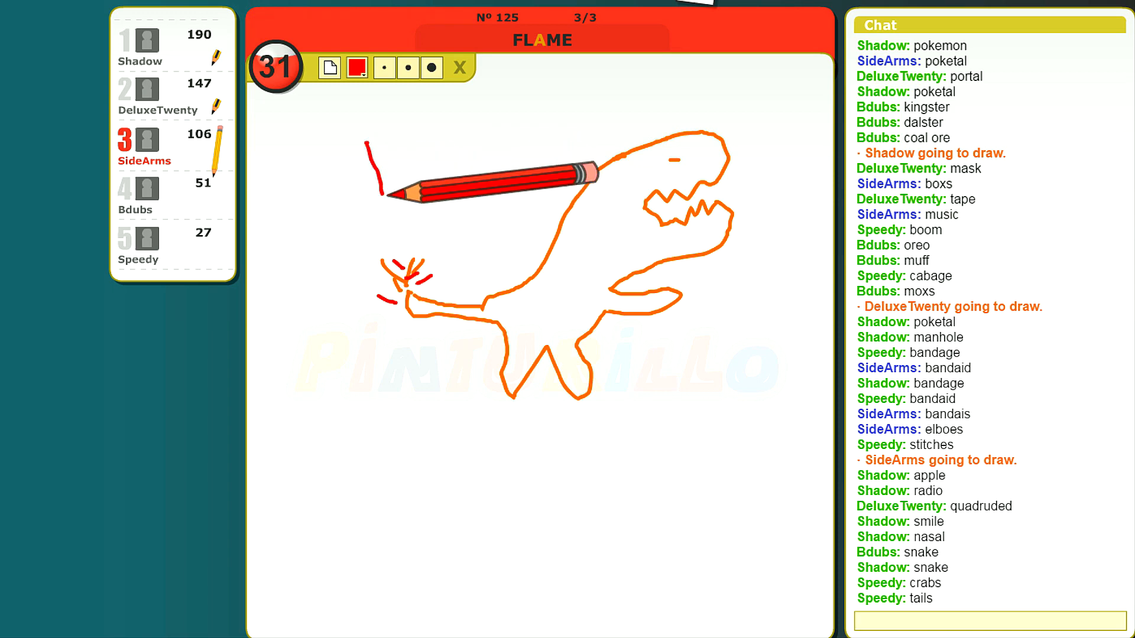
click(356, 67)
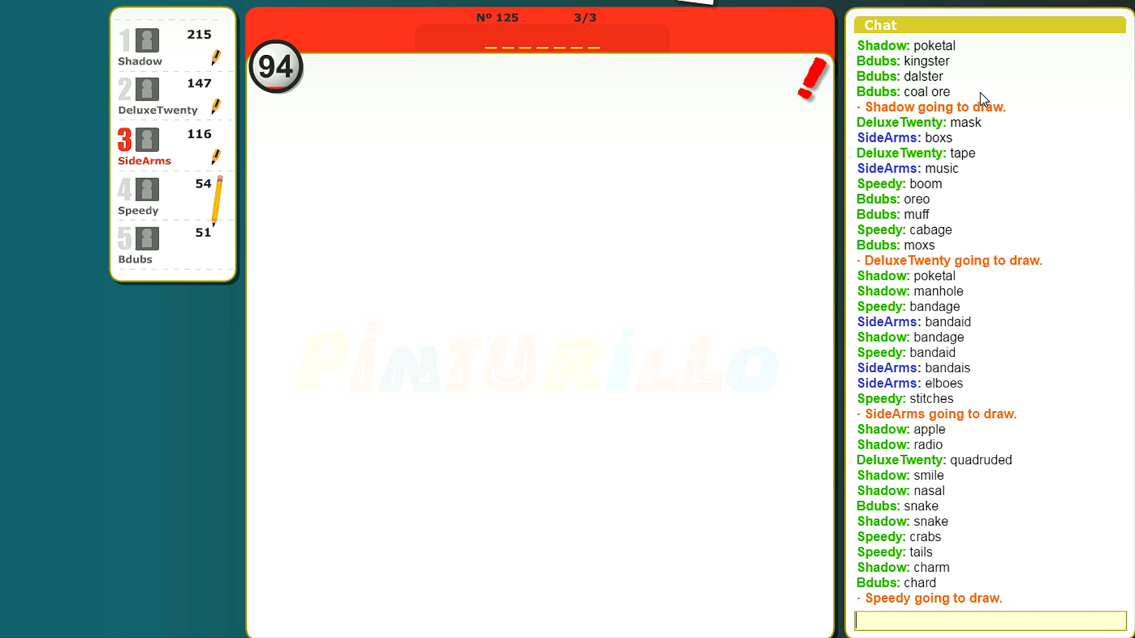
drag(387, 407, 706, 399)
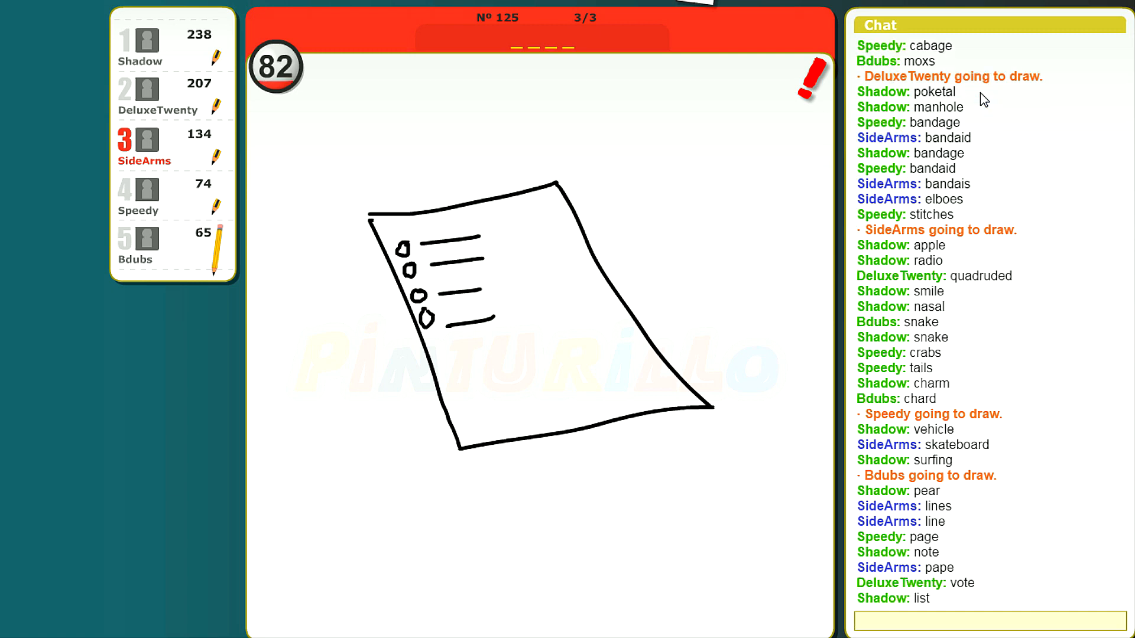
Step: Post chat messages during the paper-list round, including 'your vote doesn't'
text(yo)
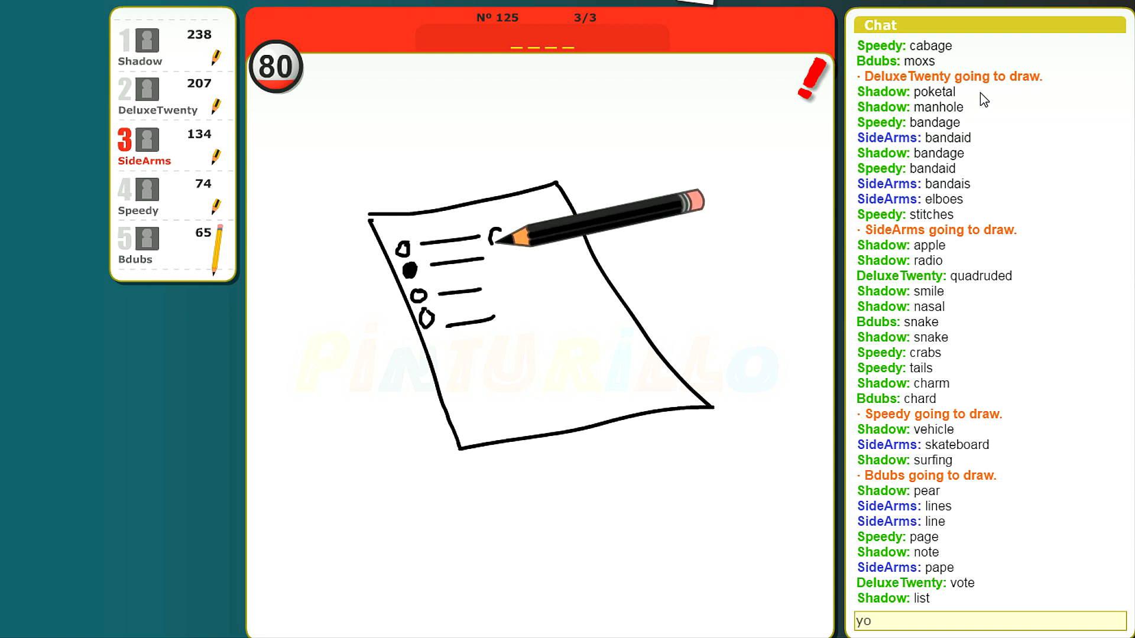
text(your vote doesn't)
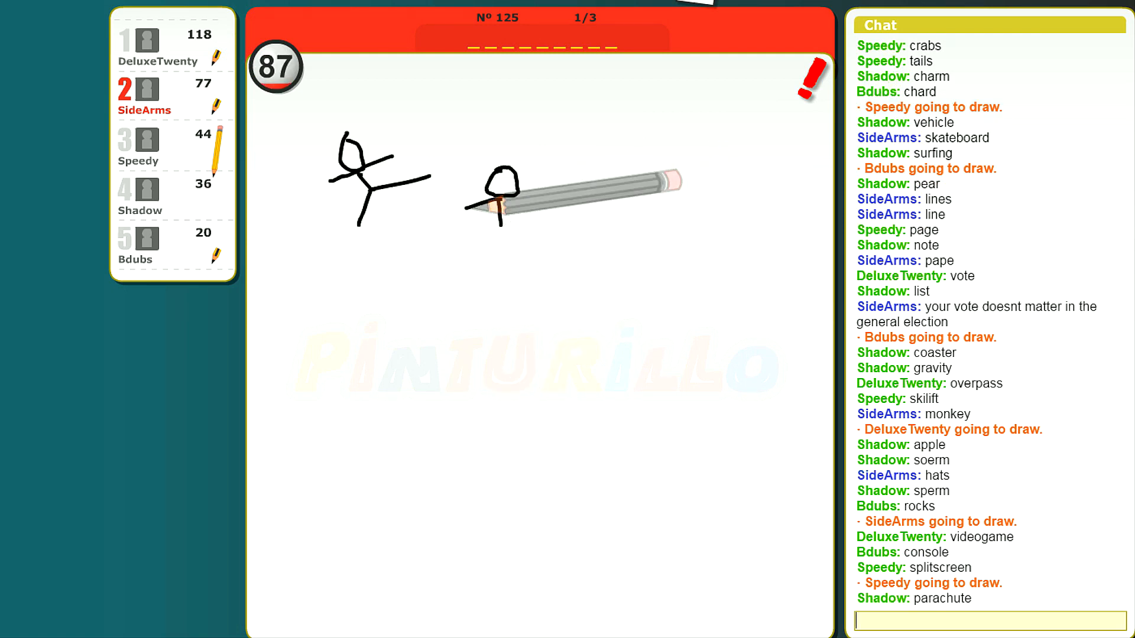
Step: Send the guess snowangles in chat for the stick-figure drawing
text(snowang)
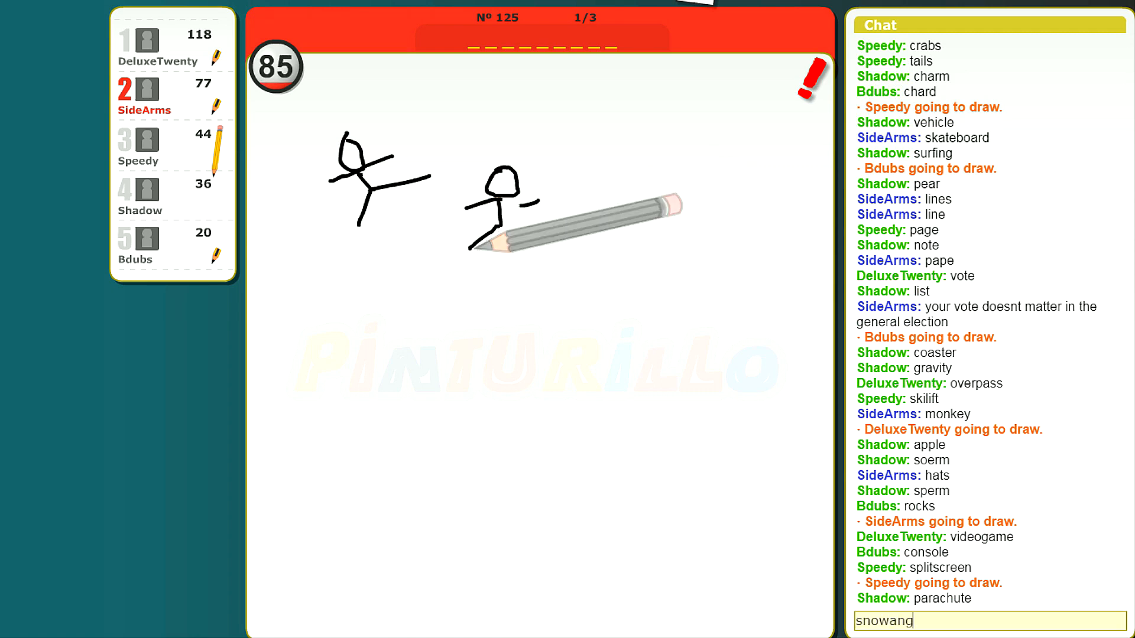
key(enter)
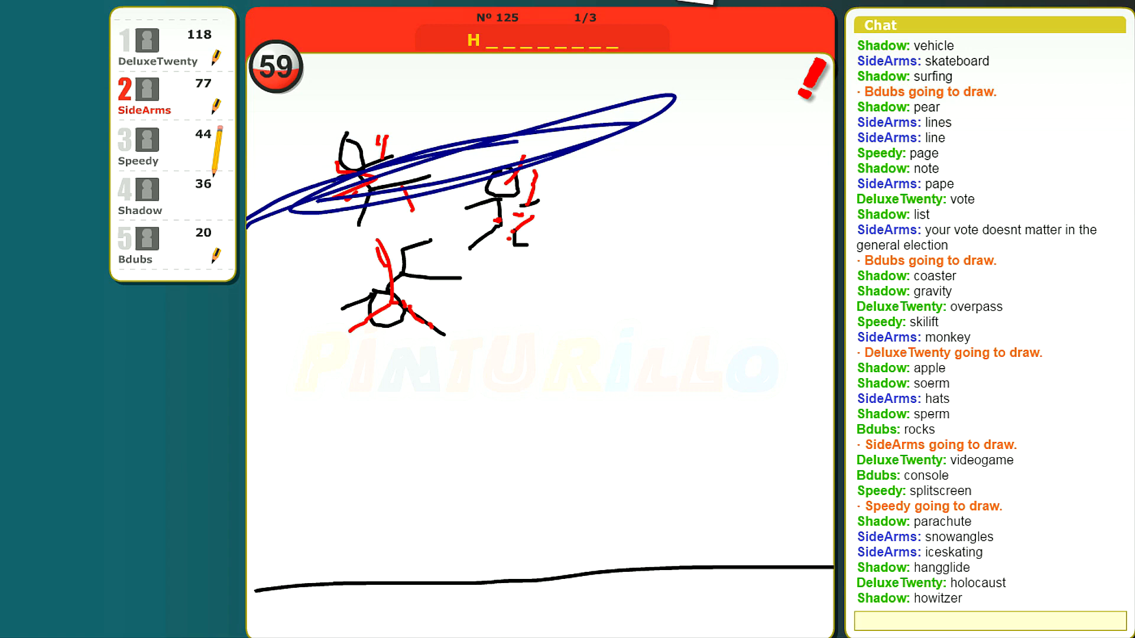
Step: Guess hurricane in chat for the swirling blue scribble
text(s)
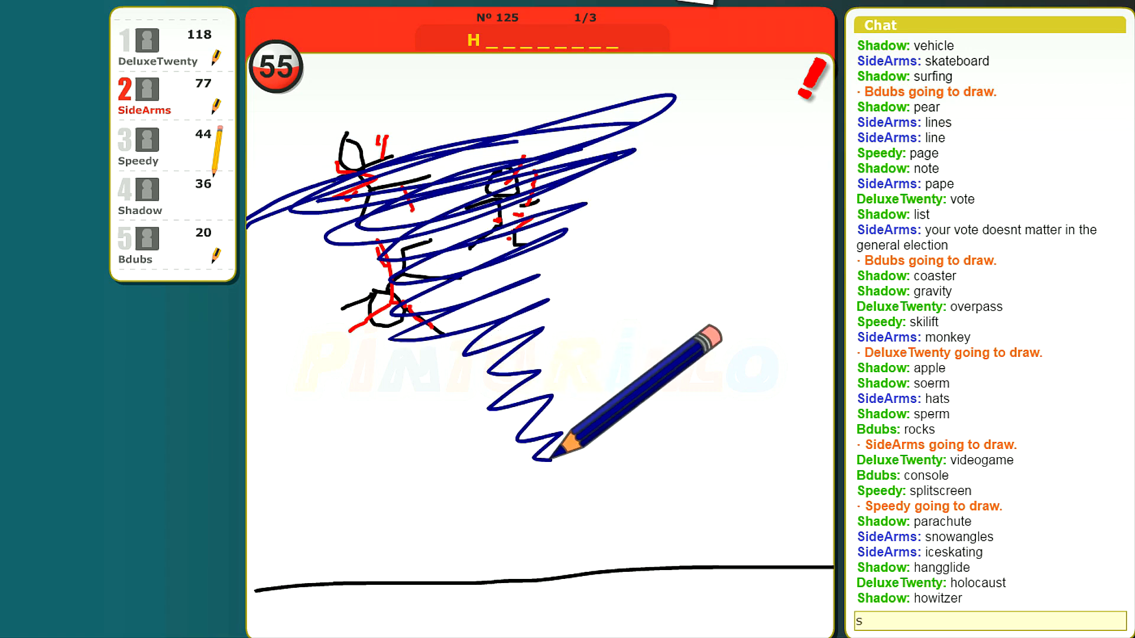
text(hurrica)
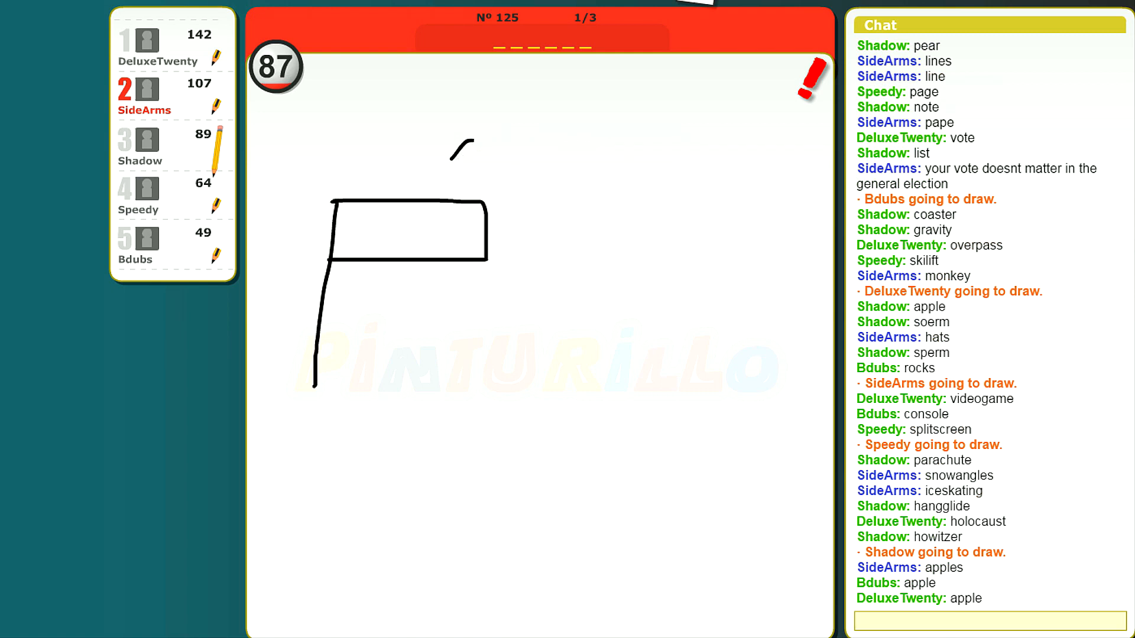
Step: Guess country and italian for the flag sketch, then start the BINOCULARS drawing turn
text(count)
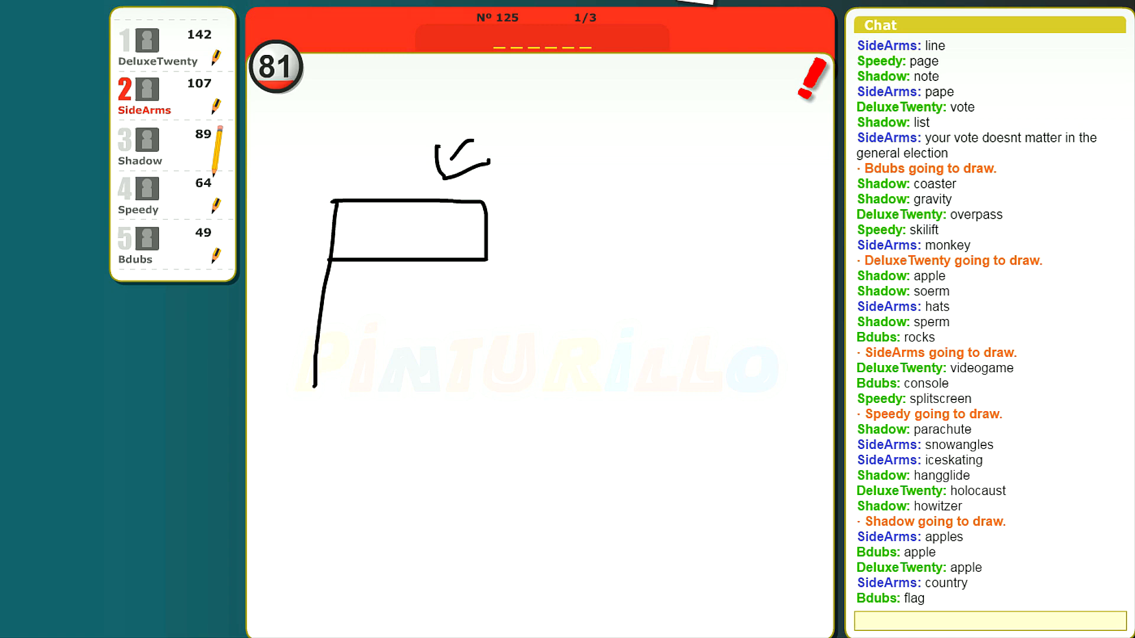
drag(507, 463, 713, 437)
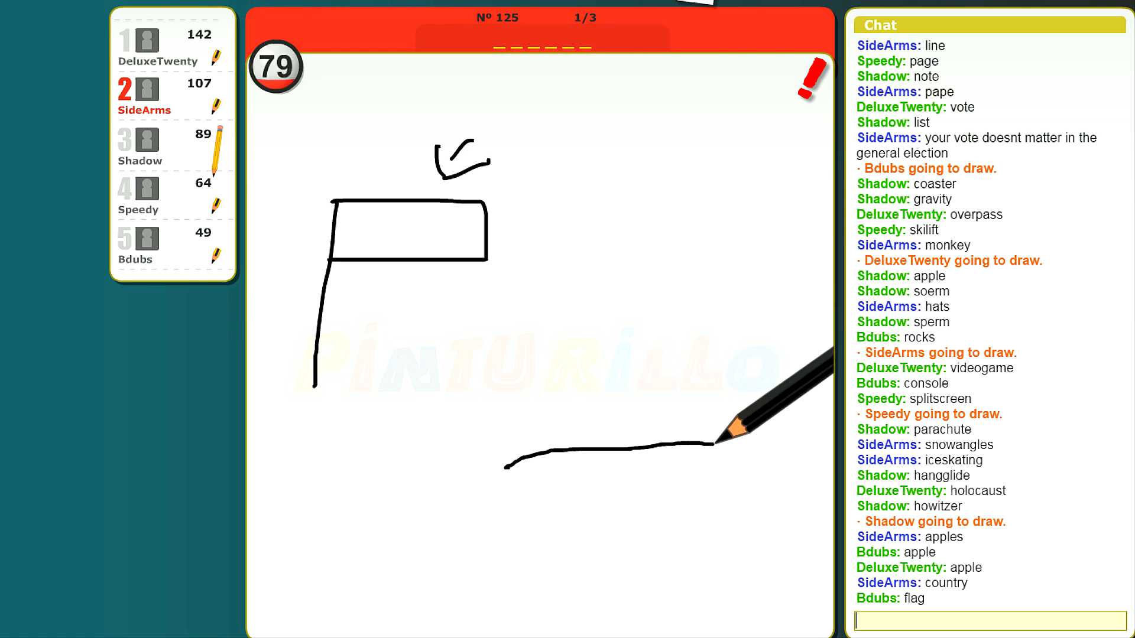
drag(716, 438, 511, 467)
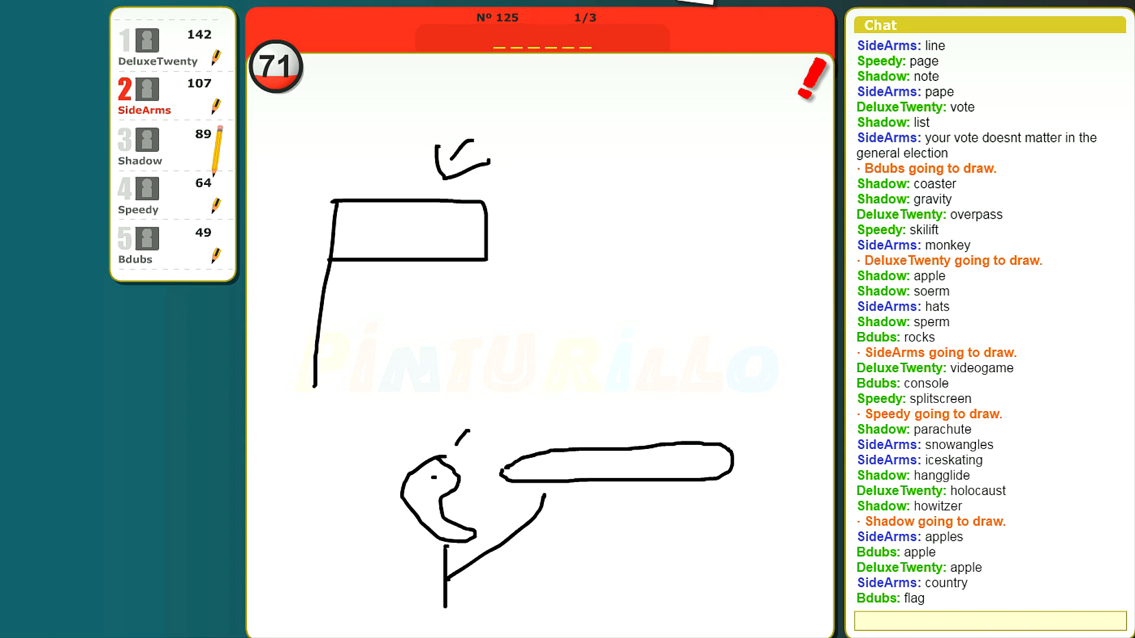
text(it)
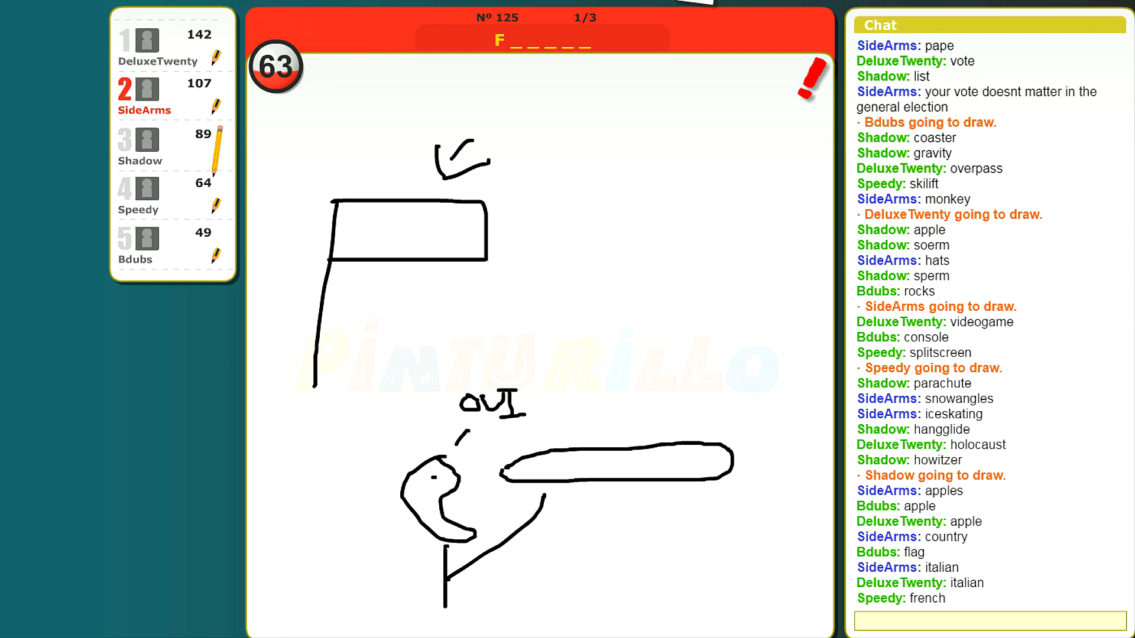
click(553, 408)
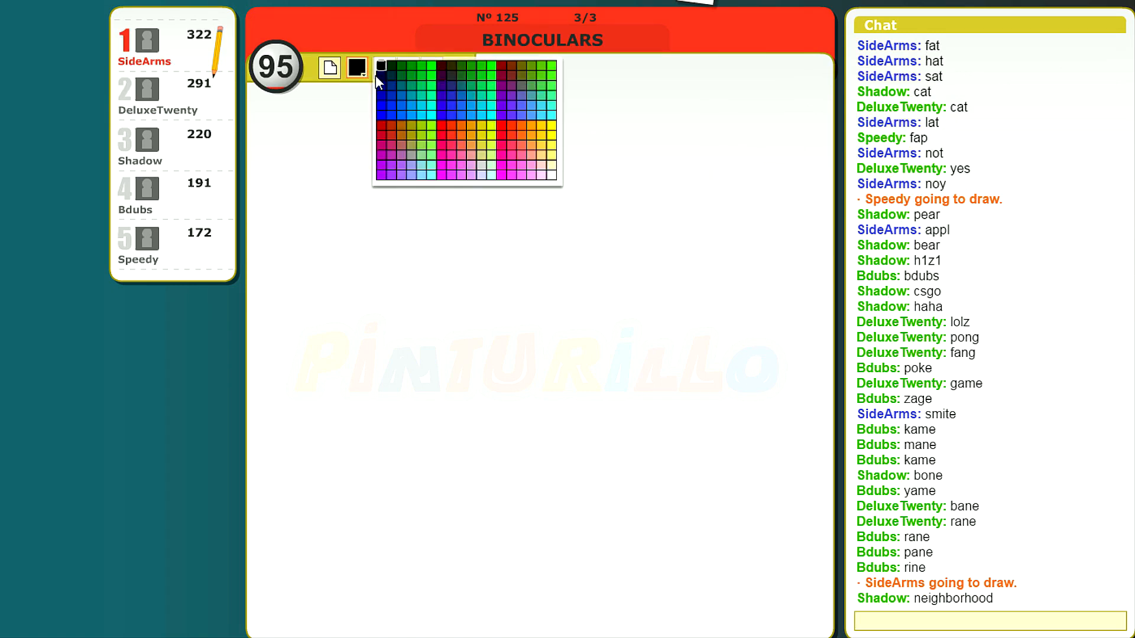
Step: Draw a pink long-haired woman with head and details on the right side
click(501, 156)
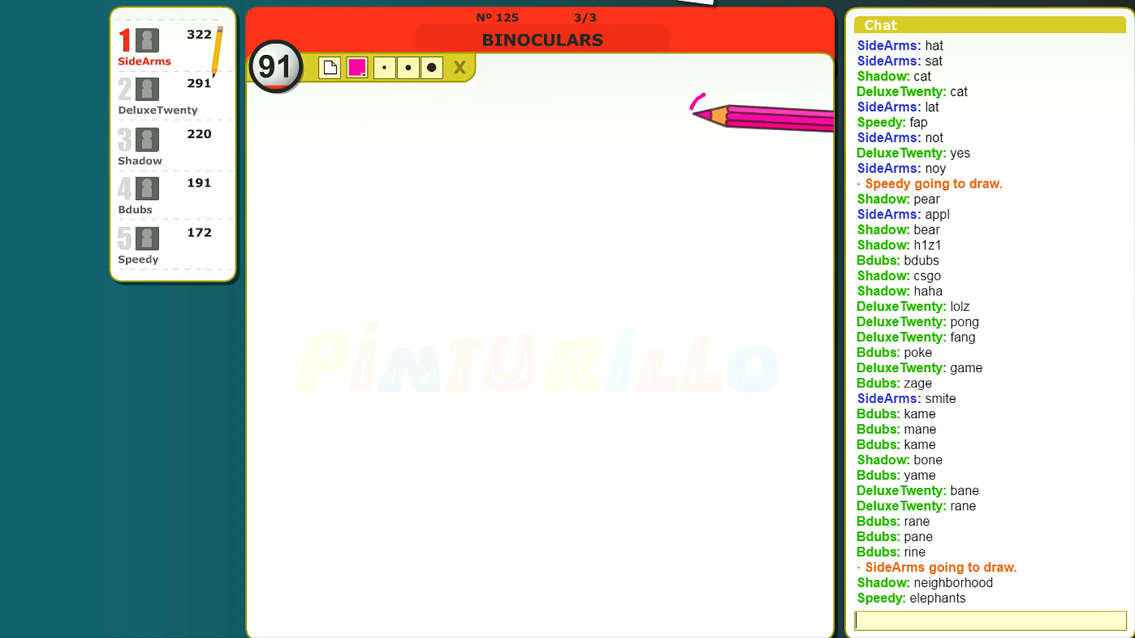
drag(727, 95, 655, 264)
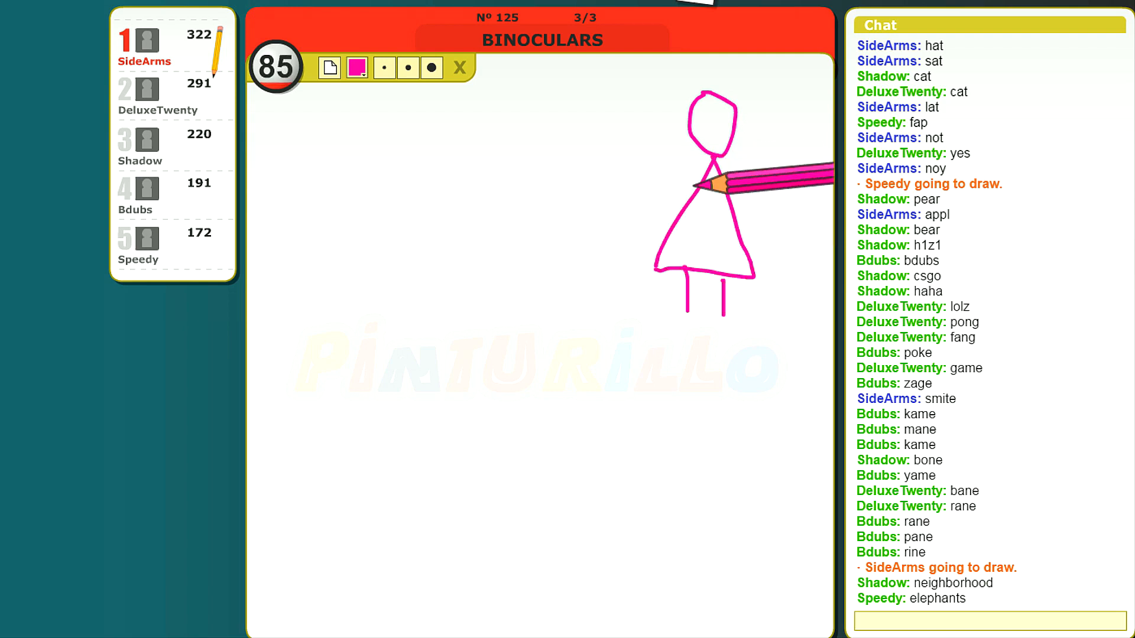
drag(695, 187, 676, 202)
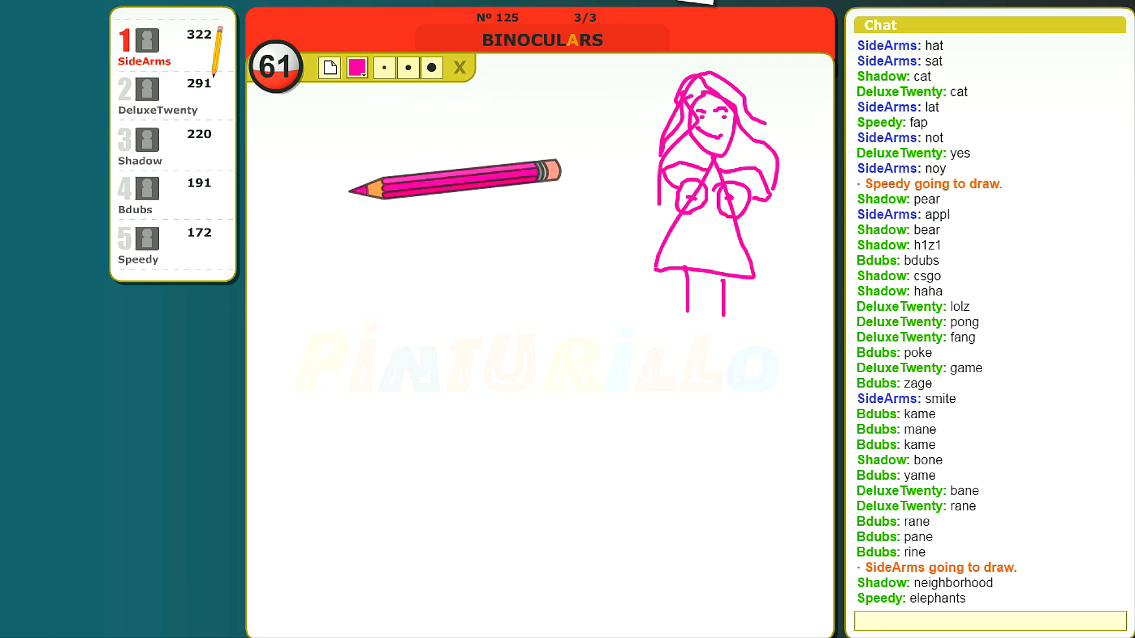
Step: Draw a light-blue stick man on the left reaching toward her
click(356, 68)
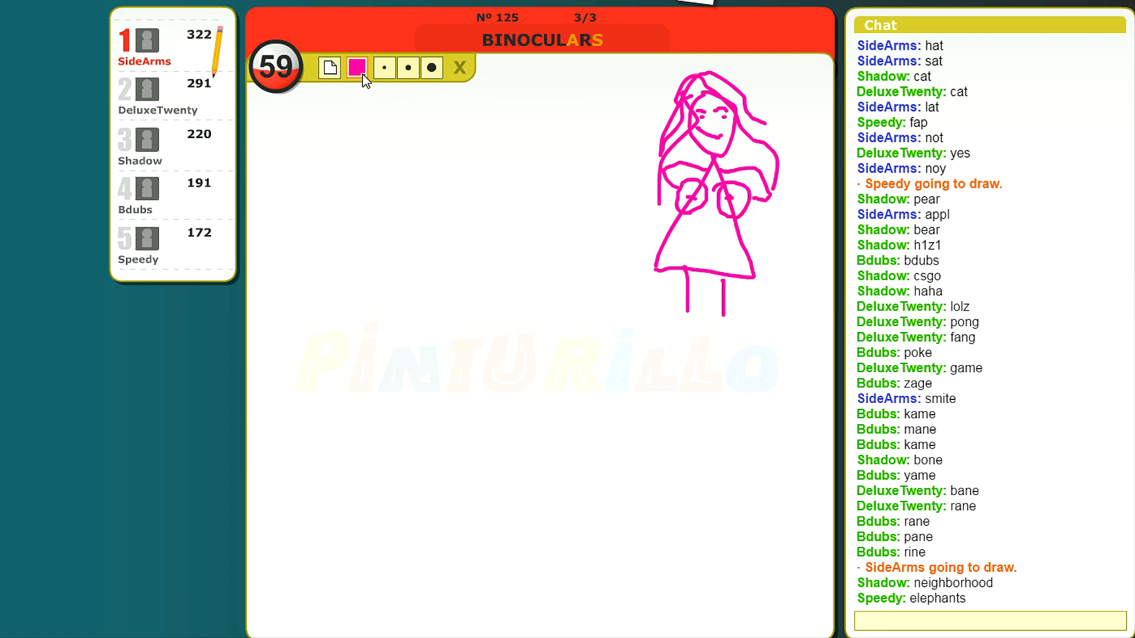
click(357, 68)
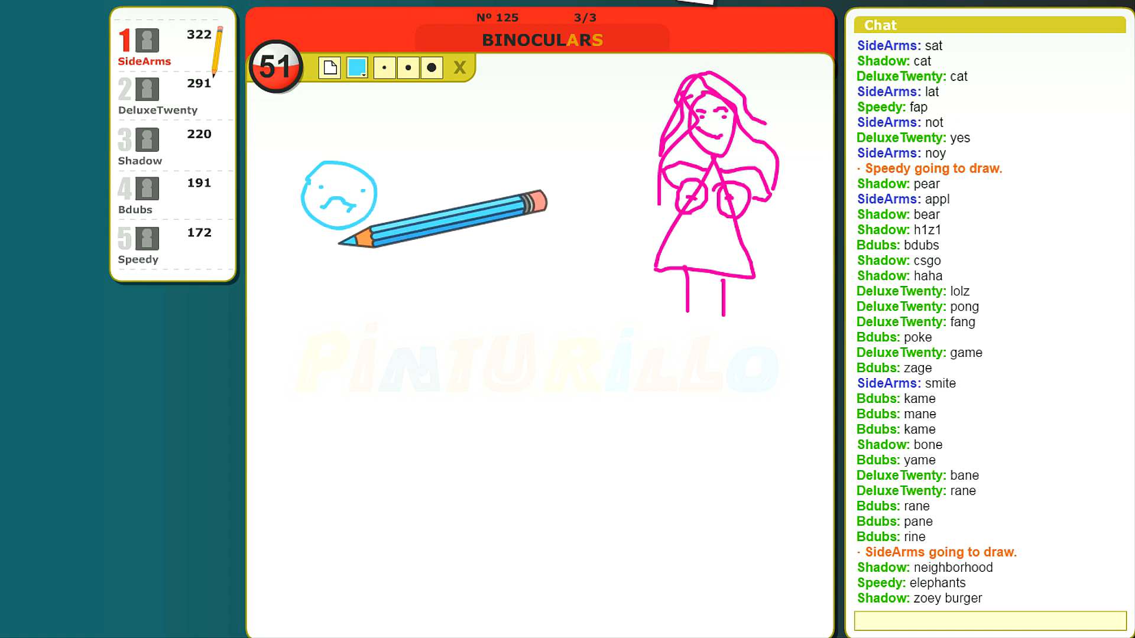
drag(337, 217, 334, 304)
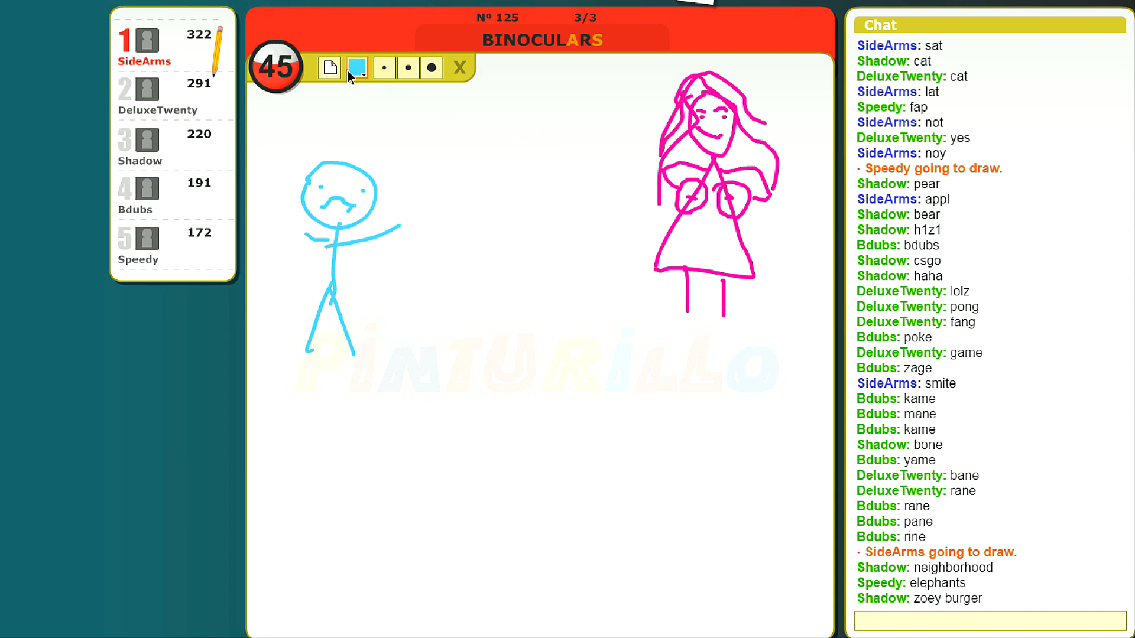
Step: Let the BINOCULARS turn end at 342 points while DeluxeTwenty starts sketching an egg-shaped face
click(356, 68)
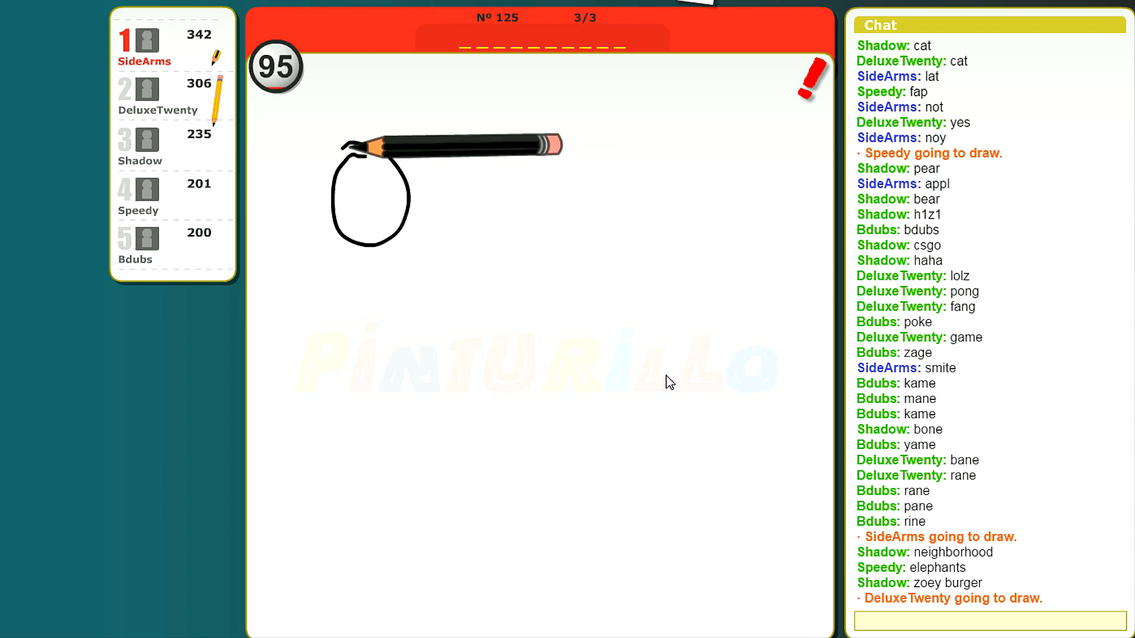
drag(355, 188, 376, 189)
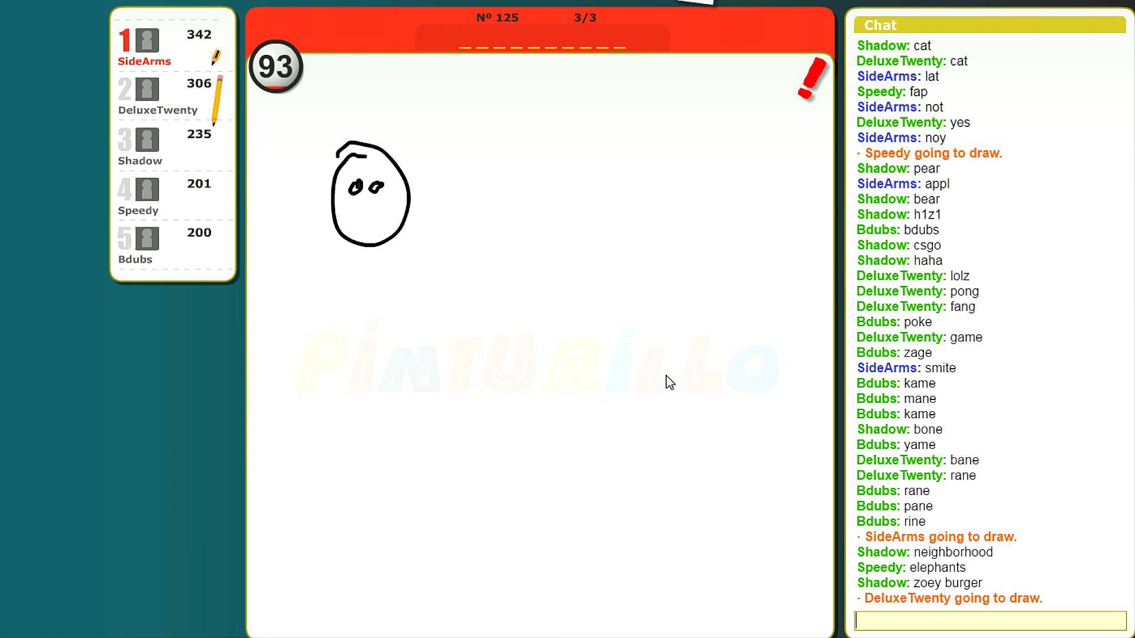